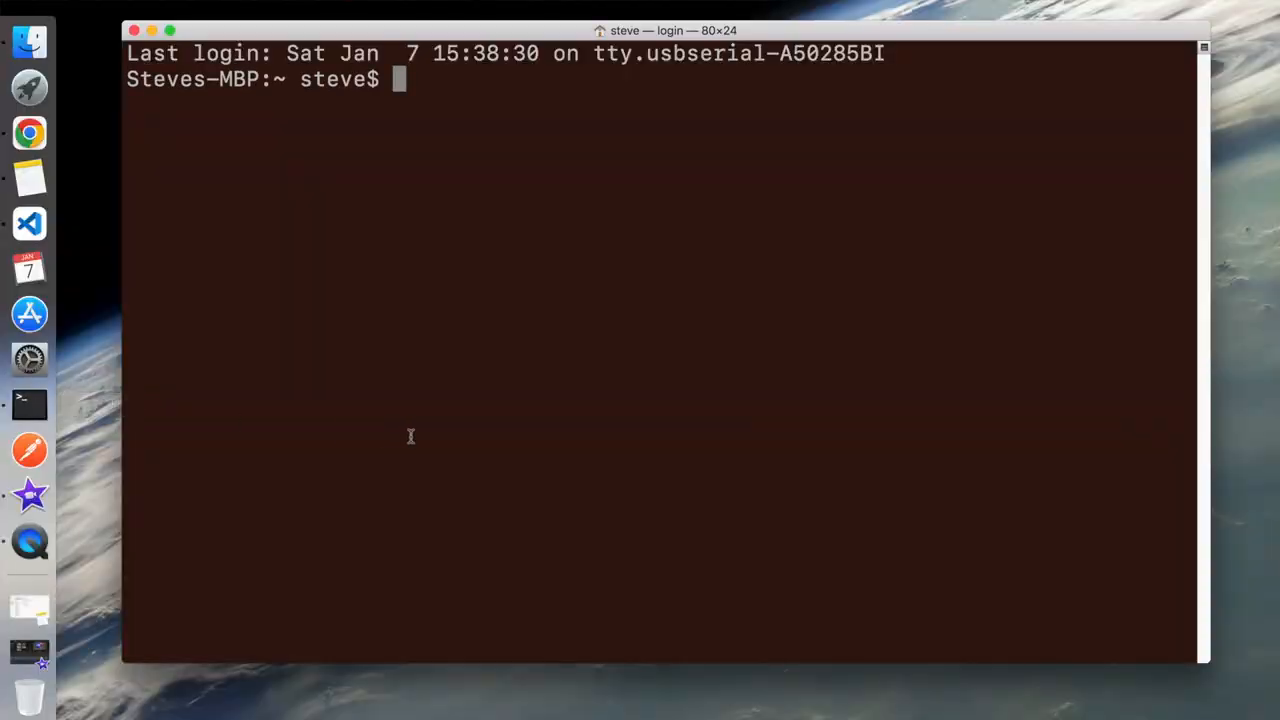
Run 'brew install lrzsz' to install the XMODEM transfer tools.
text(brew in)
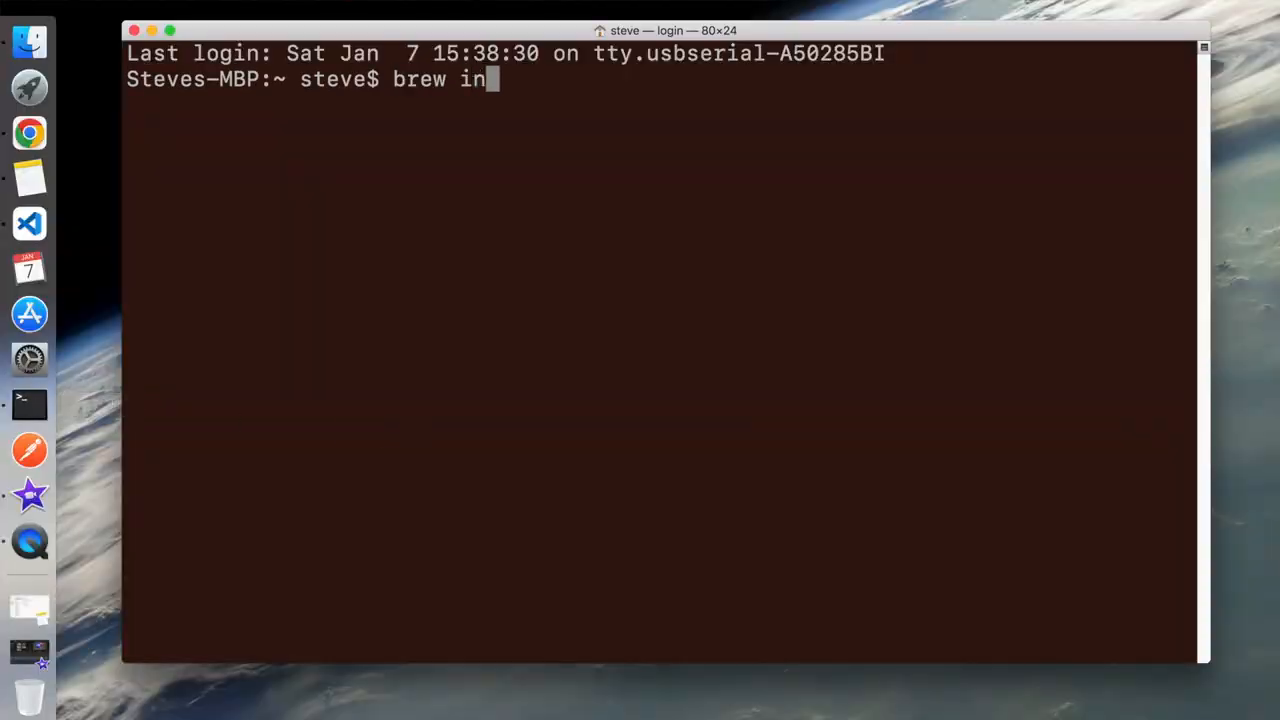
text(stall)
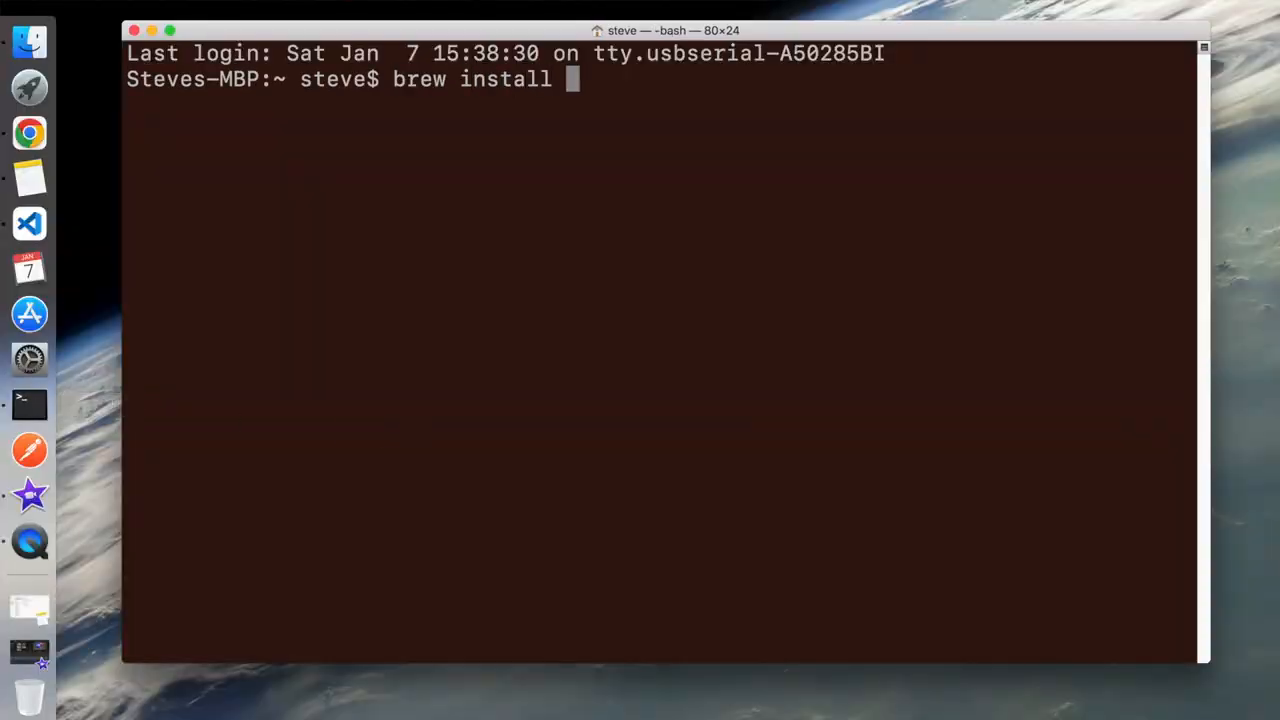
text(lrz)
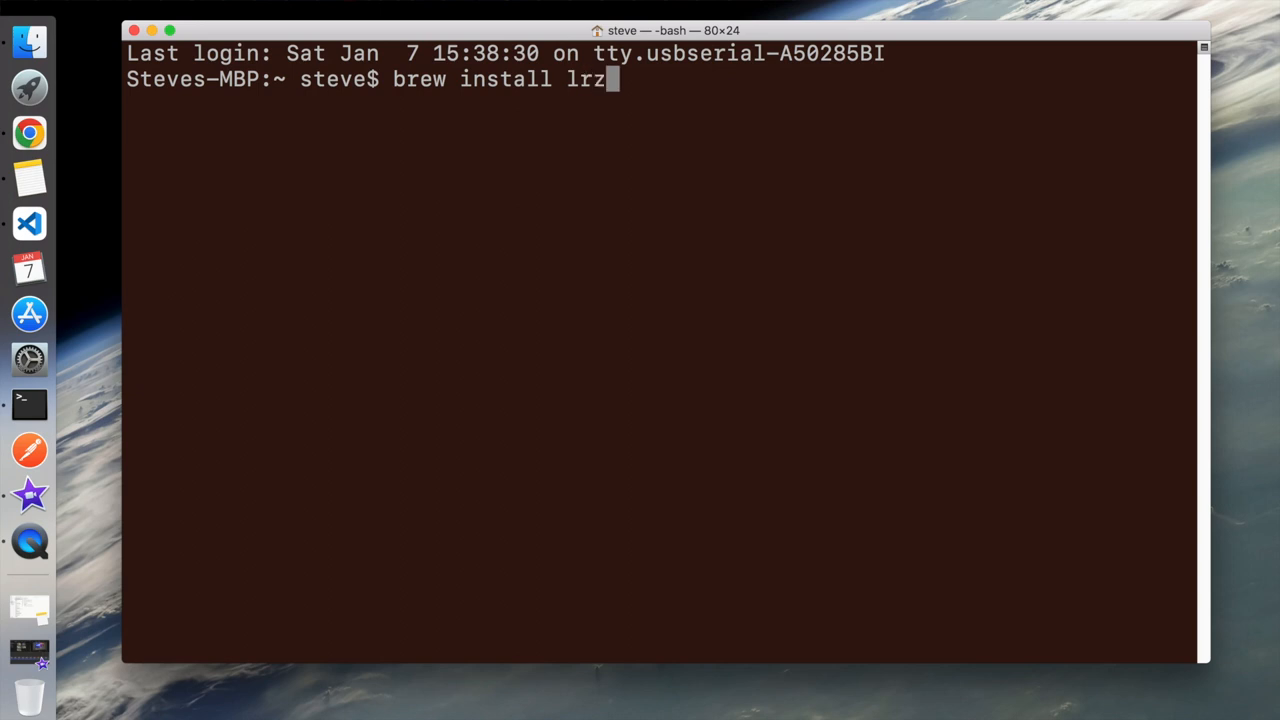
text(sz)
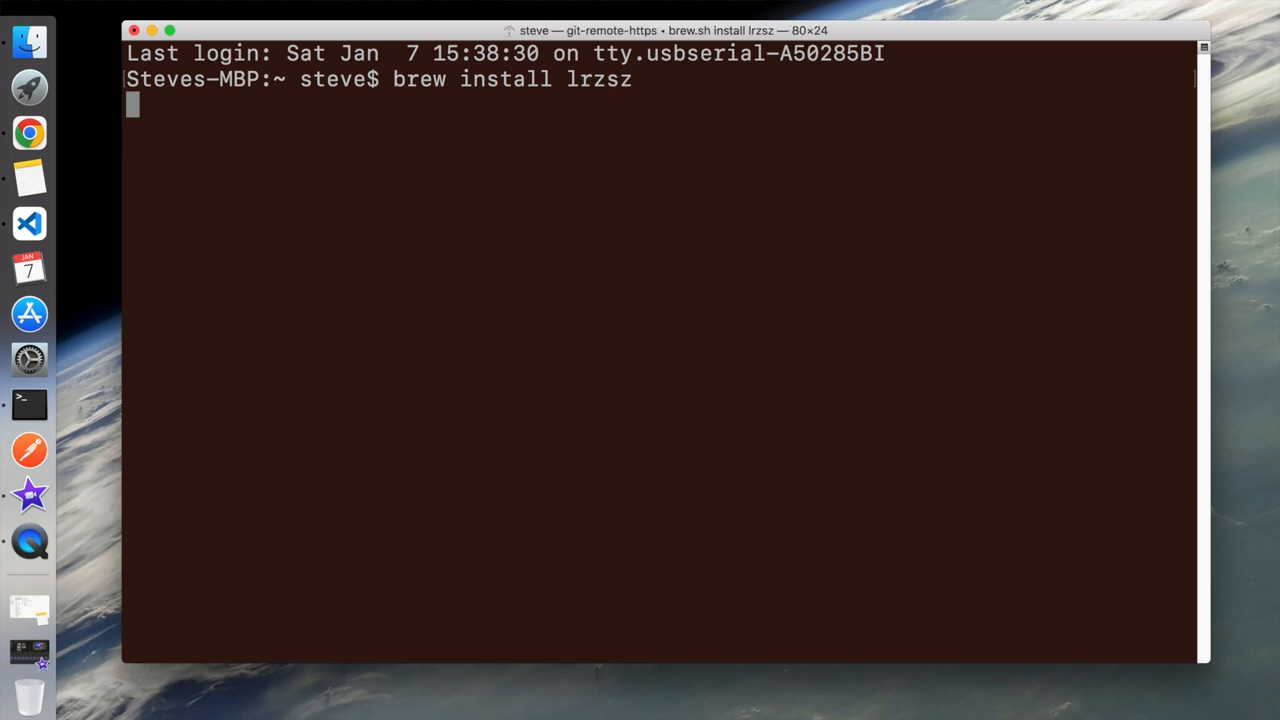
key(Return)
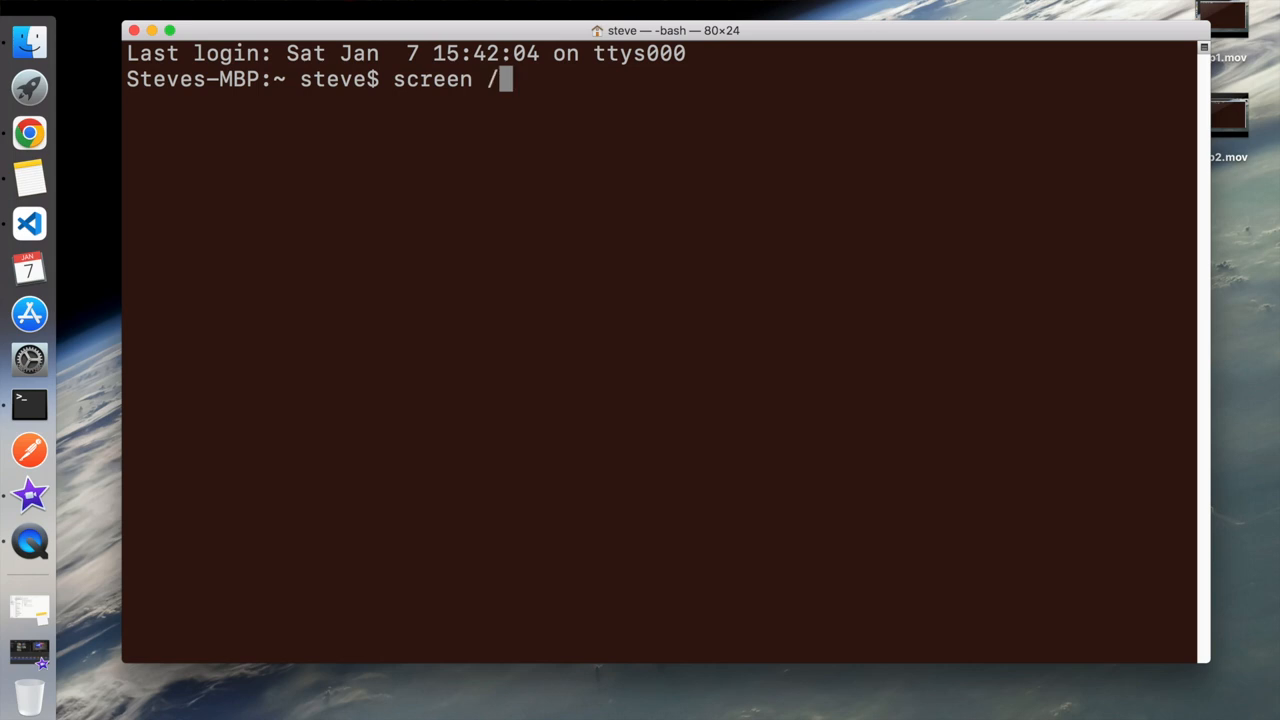
Start screen on /dev/tty.usbserial-A50285BI at 115200 baud to reach TommyPROM.
text(dev/tty.u)
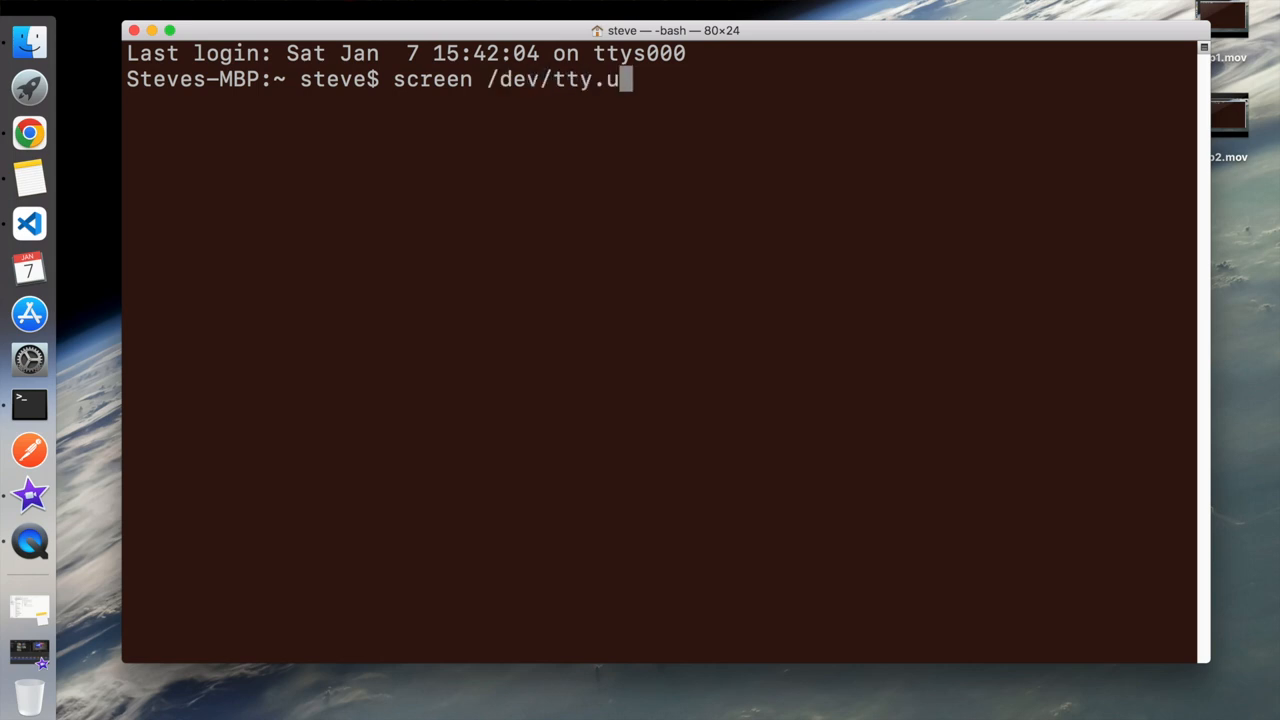
text(sbserial-A50285BI 115)
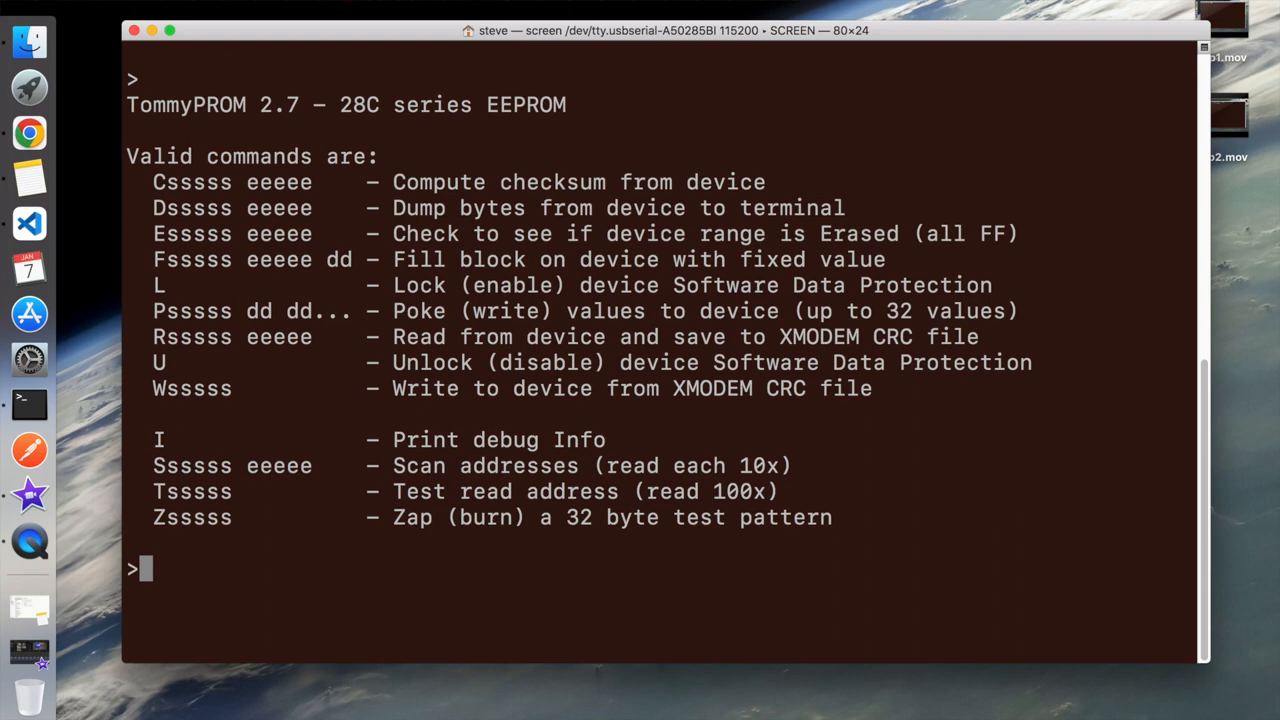
Issue TommyPROM's 'w' command so it awaits an XMODEM image upload.
text(w)
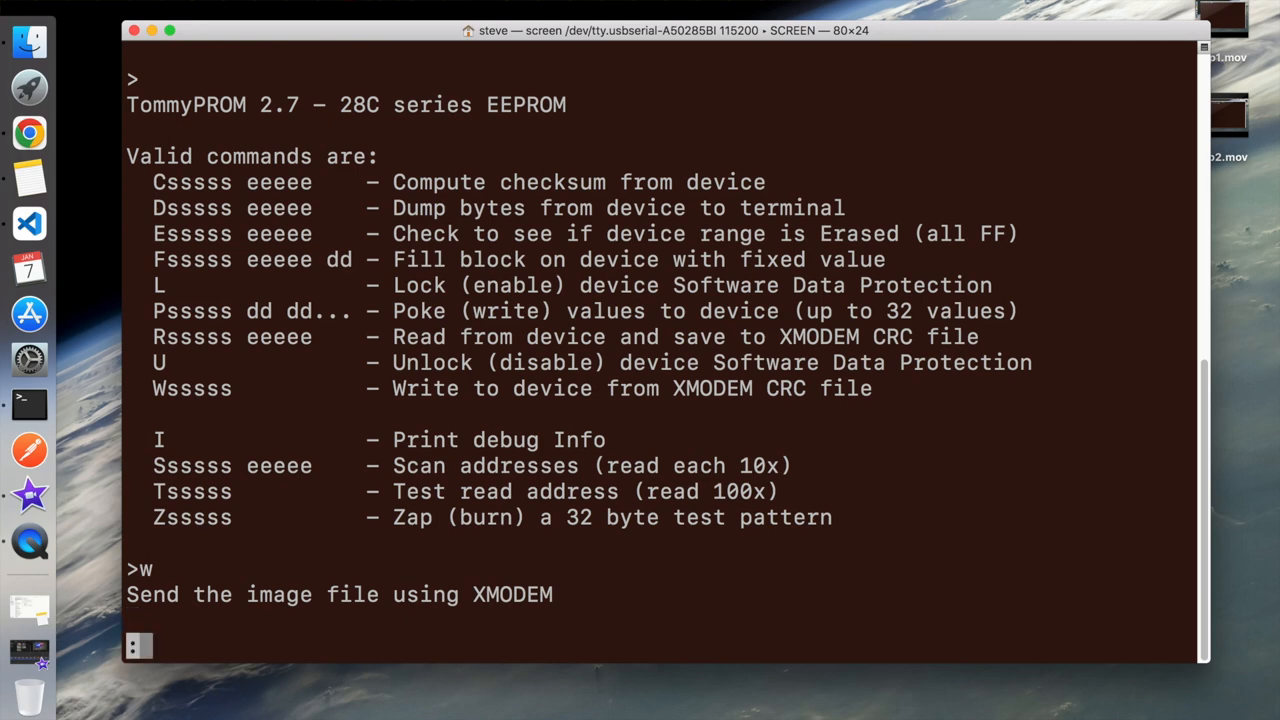
Enter 'exec !! lsz -b -X /Users/steve/myfile.z80' on screen's command line, unexecuted.
text(exec)
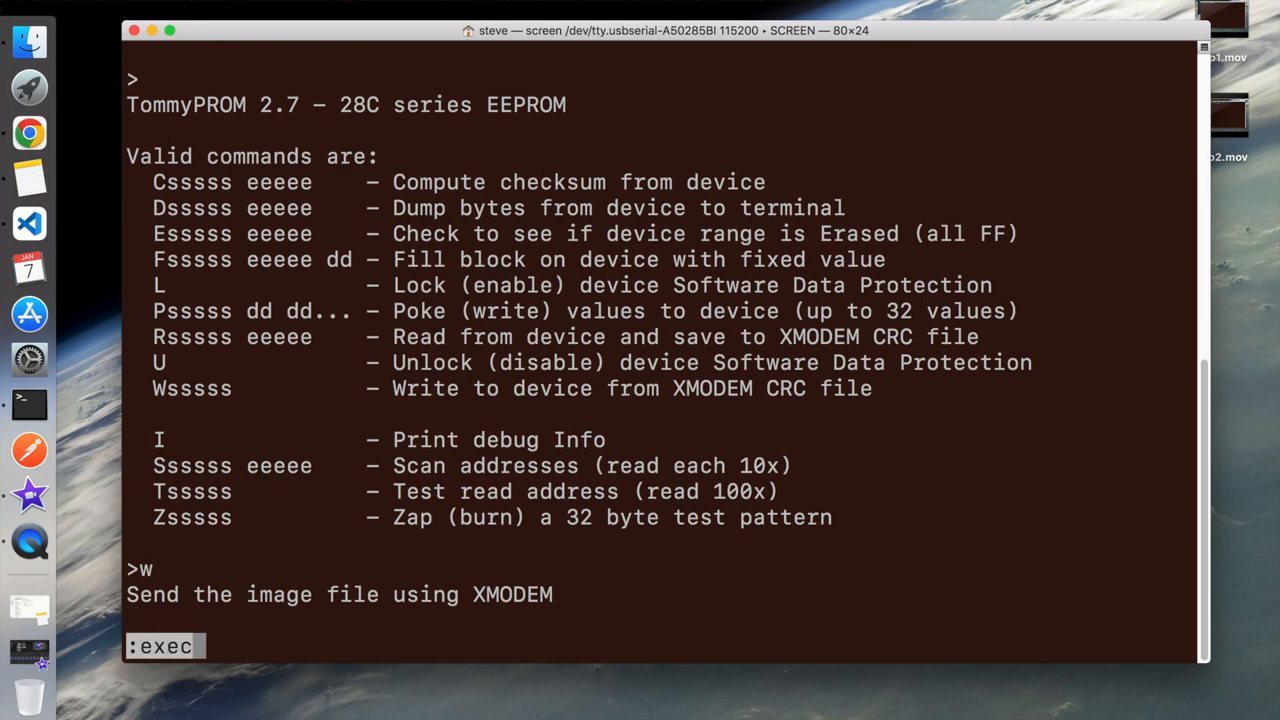
text(!!)
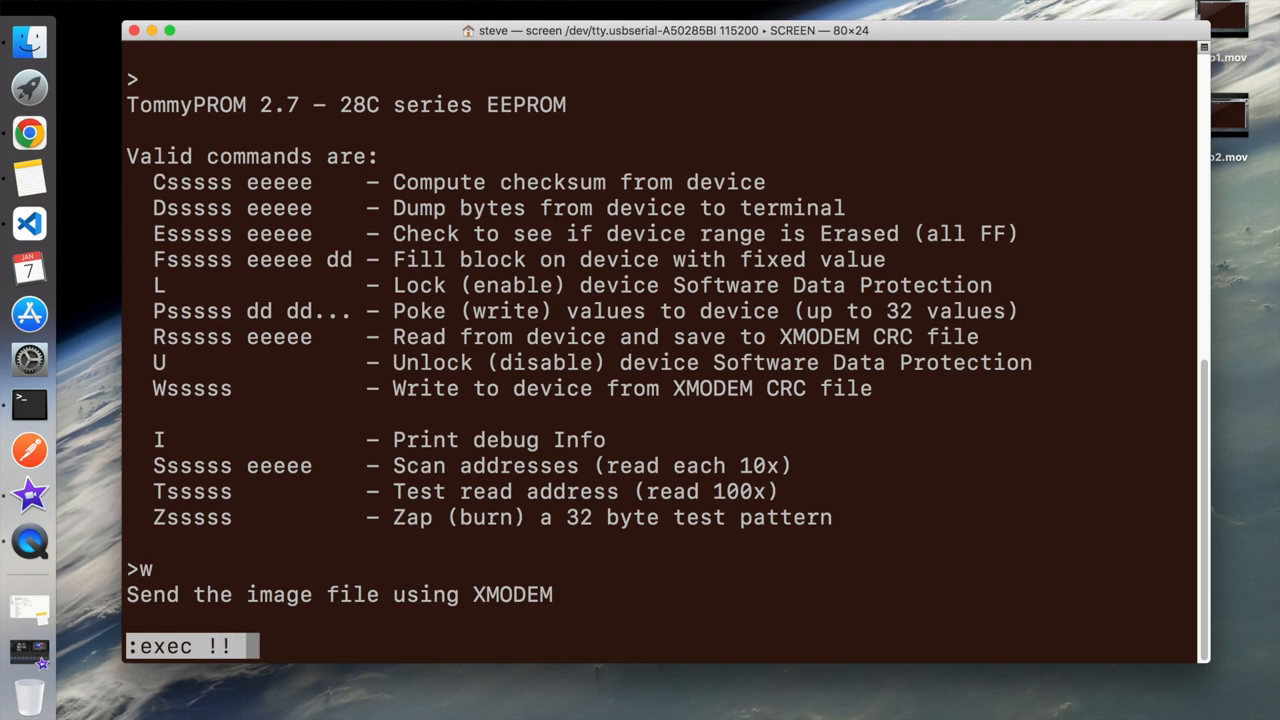
text(lsz)
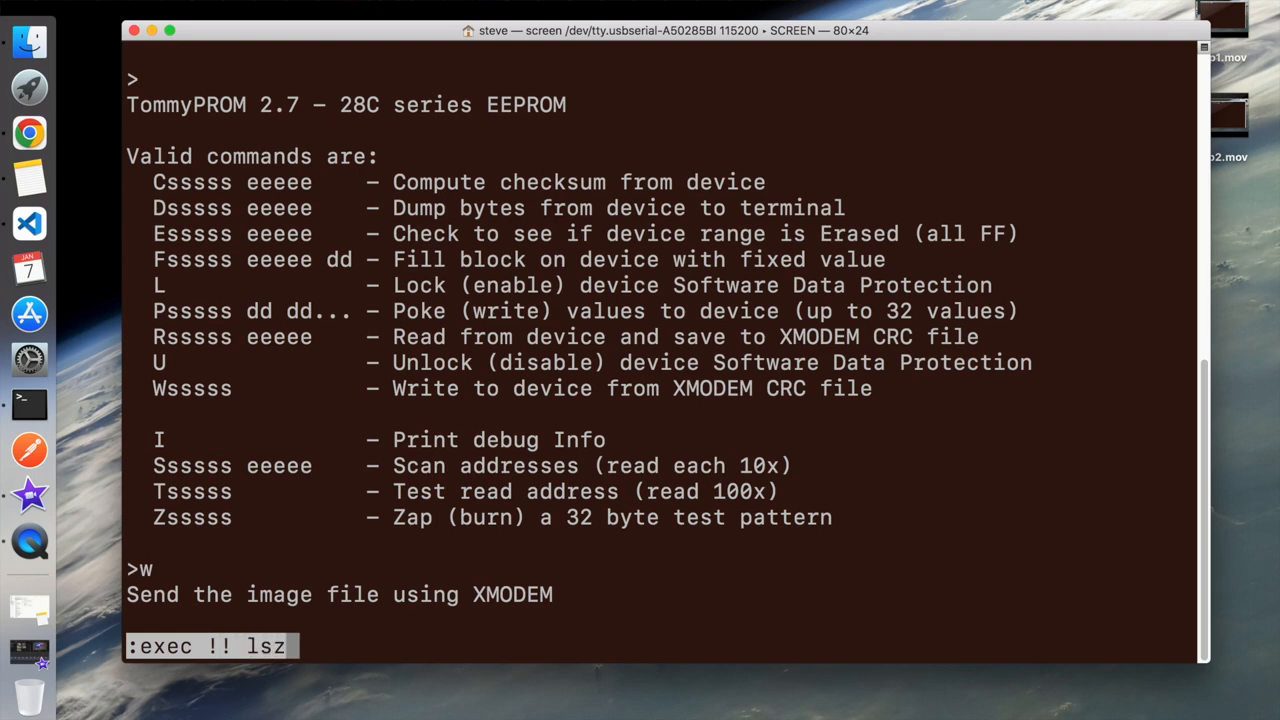
text(-b)
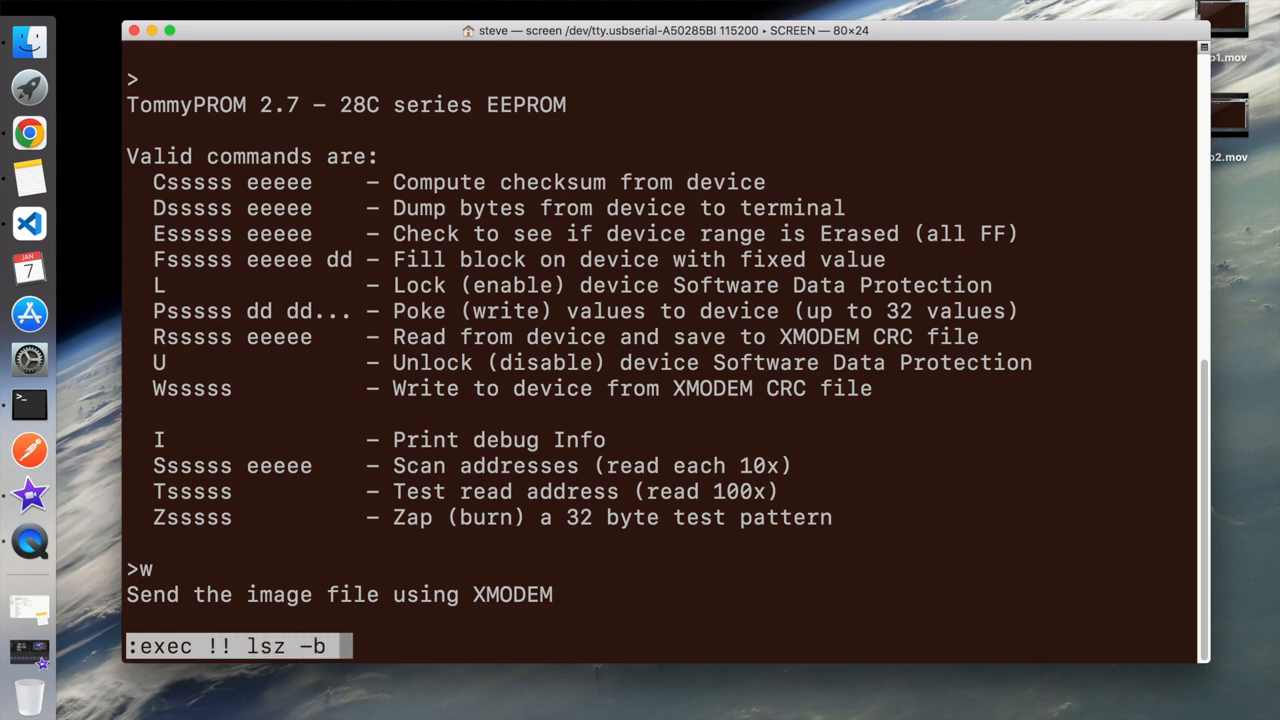
text(-X)
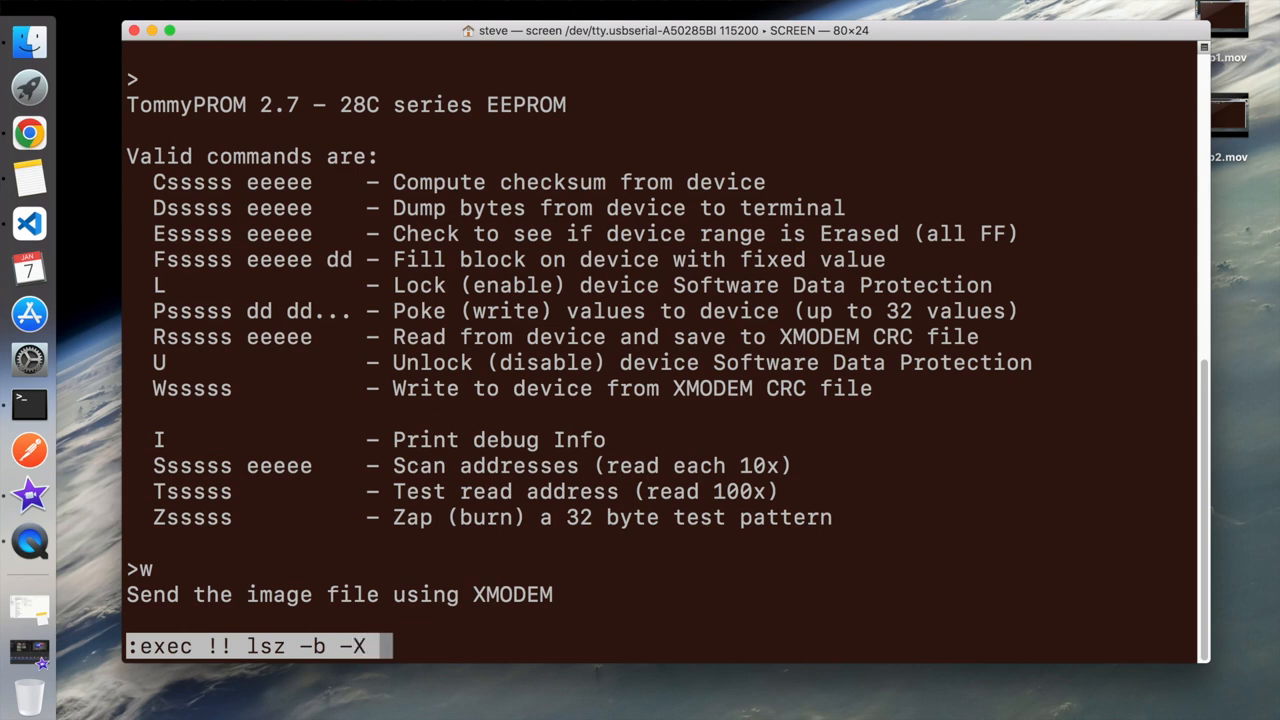
text(/Us)
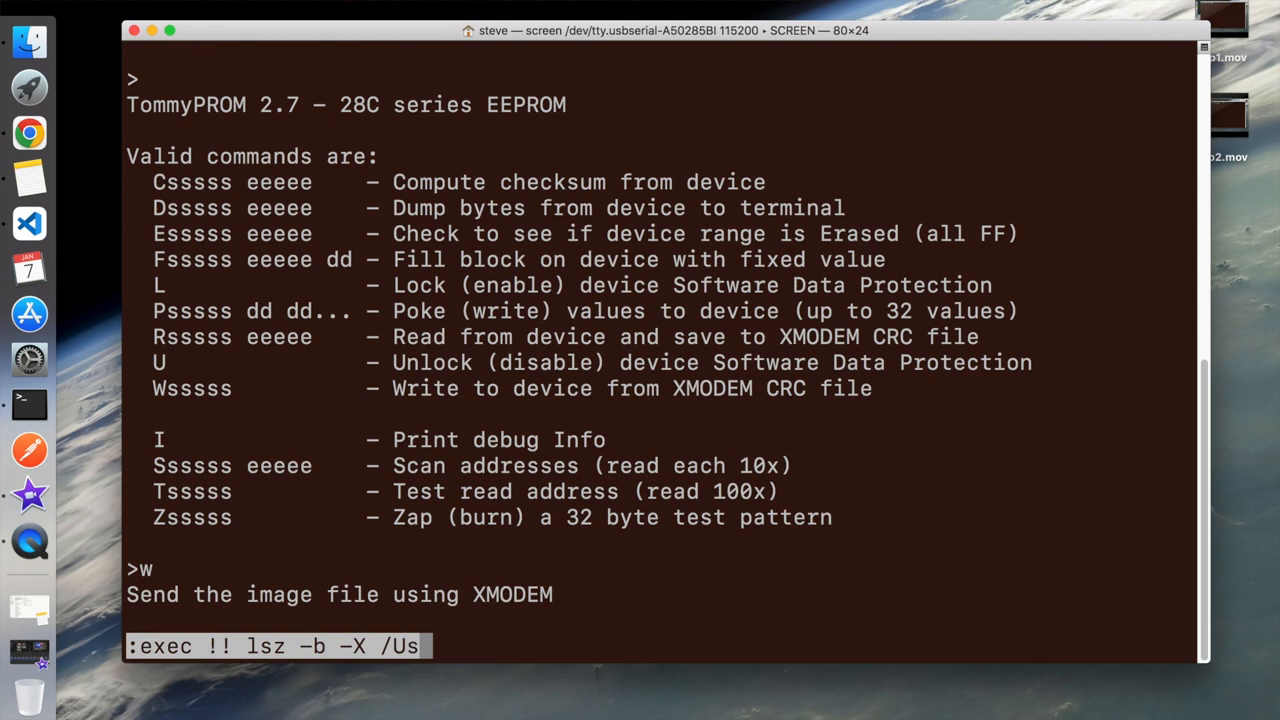
text(ers/ste)
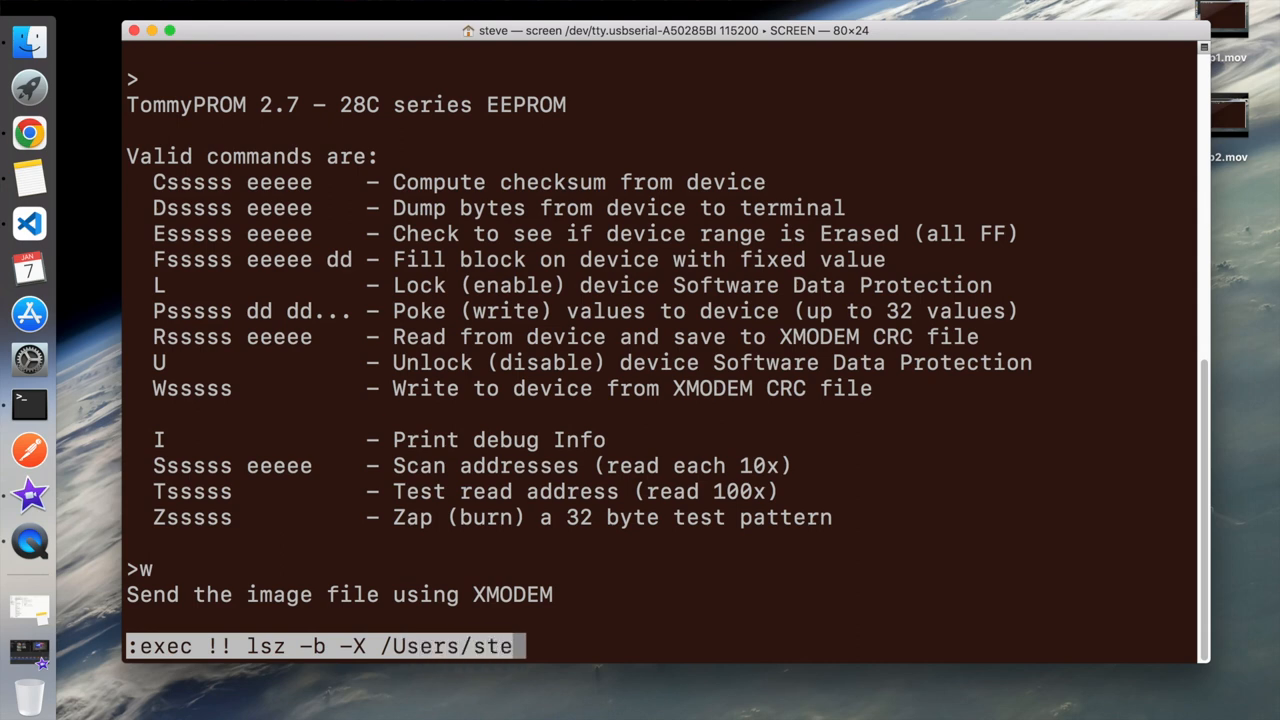
text(ve/)
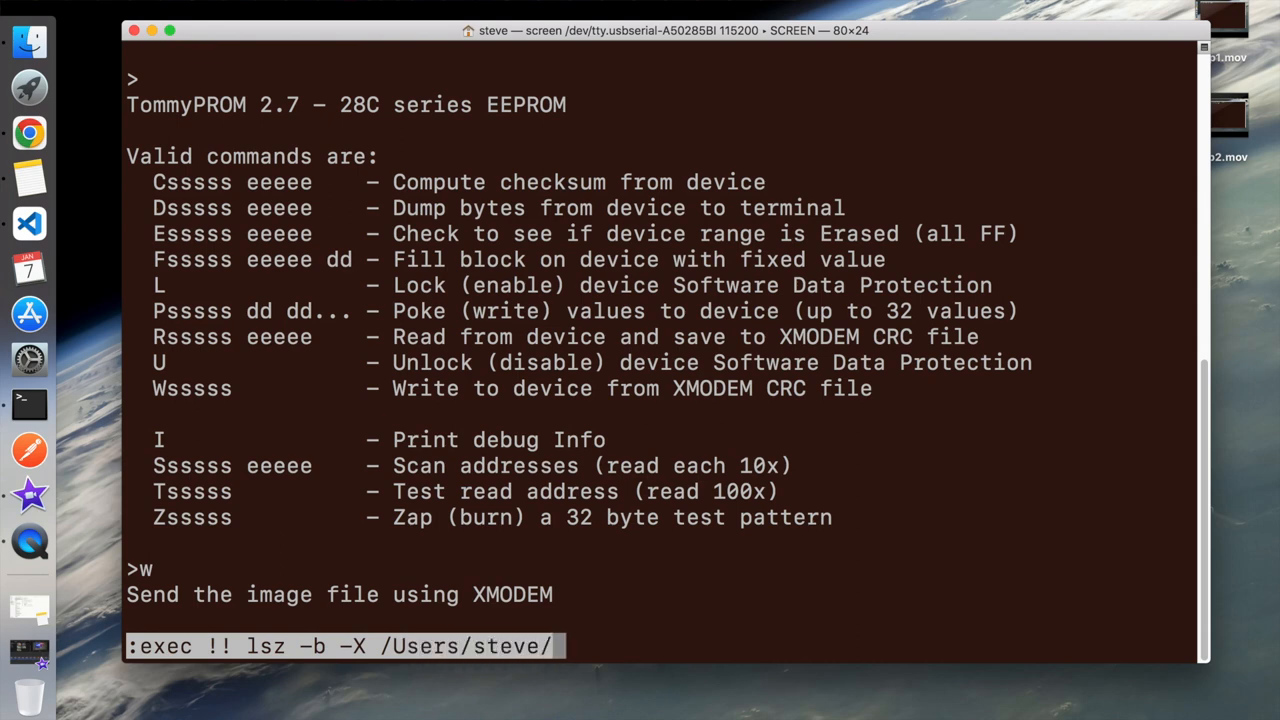
text(myfile)
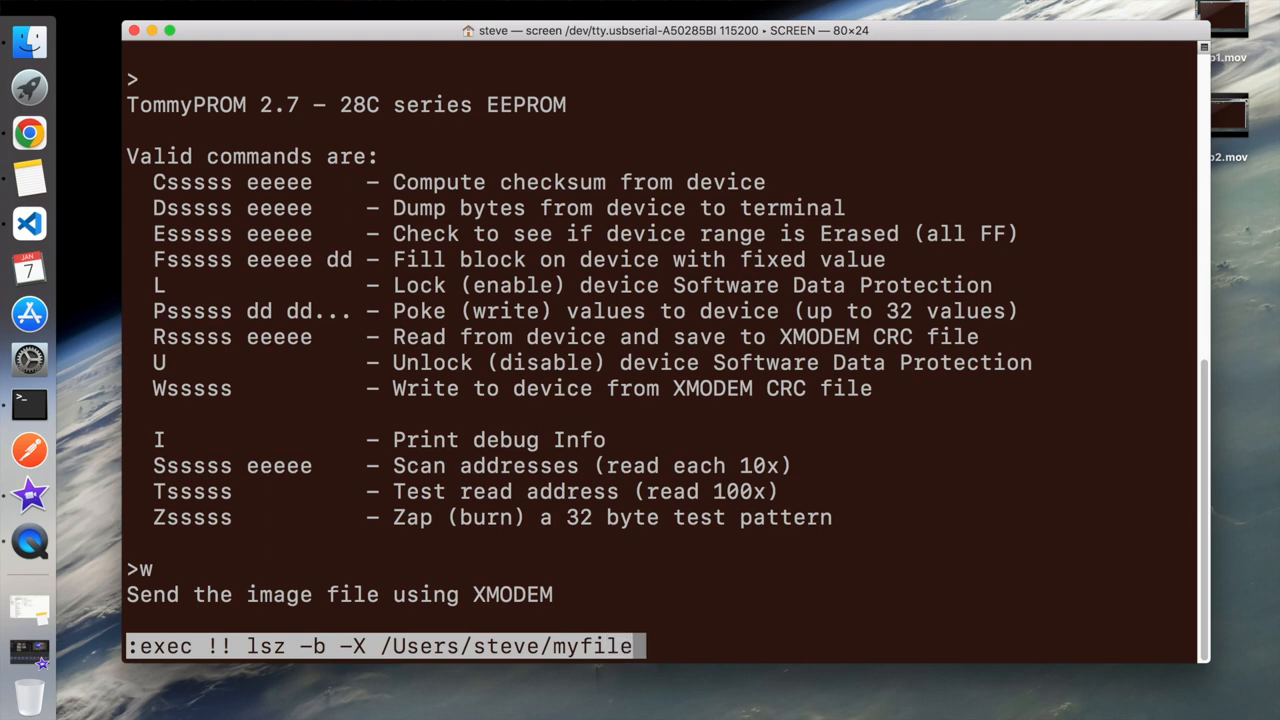
text(.z80)
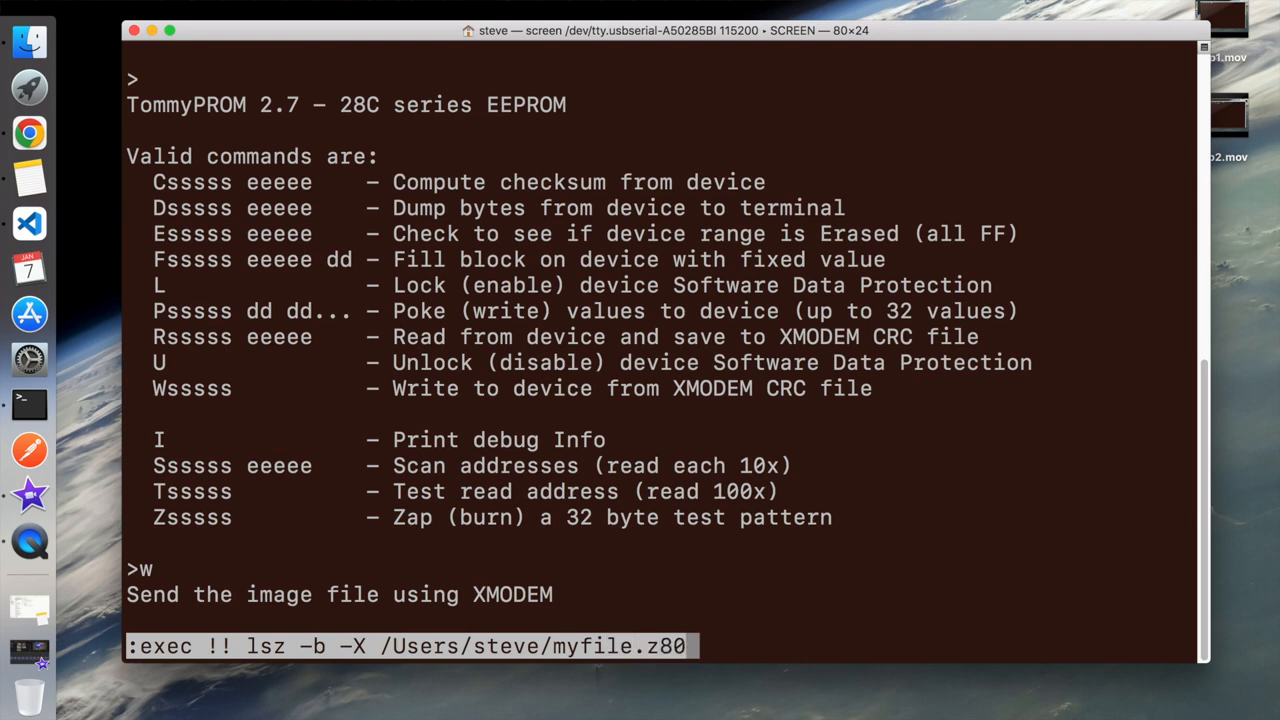